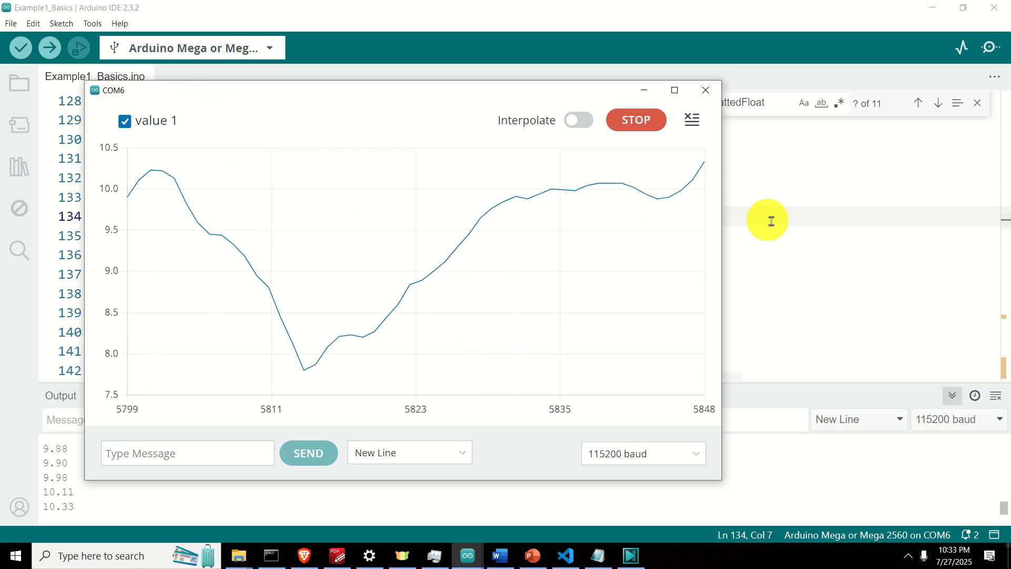
Close the COM6 Serial Plotter so the sketch code is back in focus.
{"action": "left_click", "coordinate": [706, 89]}
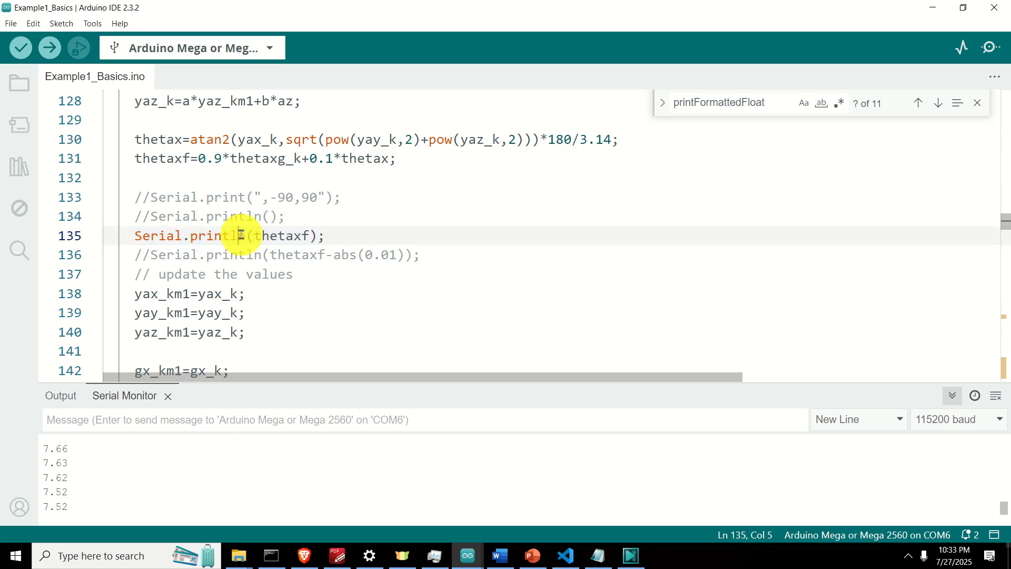
{"action": "left_click", "coordinate": [153, 199]}
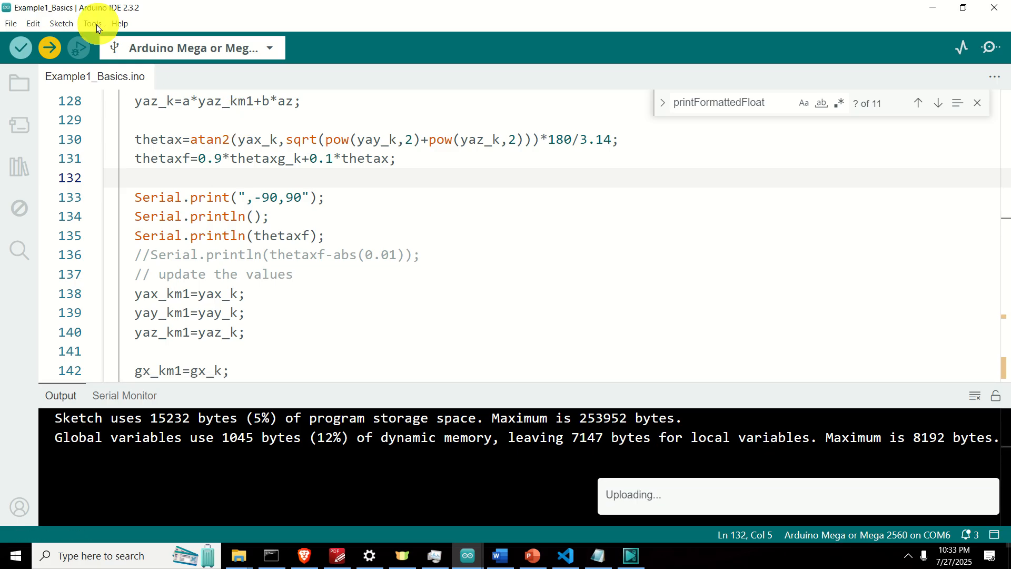
Start the Serial Plotter from Tools to graph the filtered angle between -90 and 90.
{"action": "left_click", "coordinate": [93, 23]}
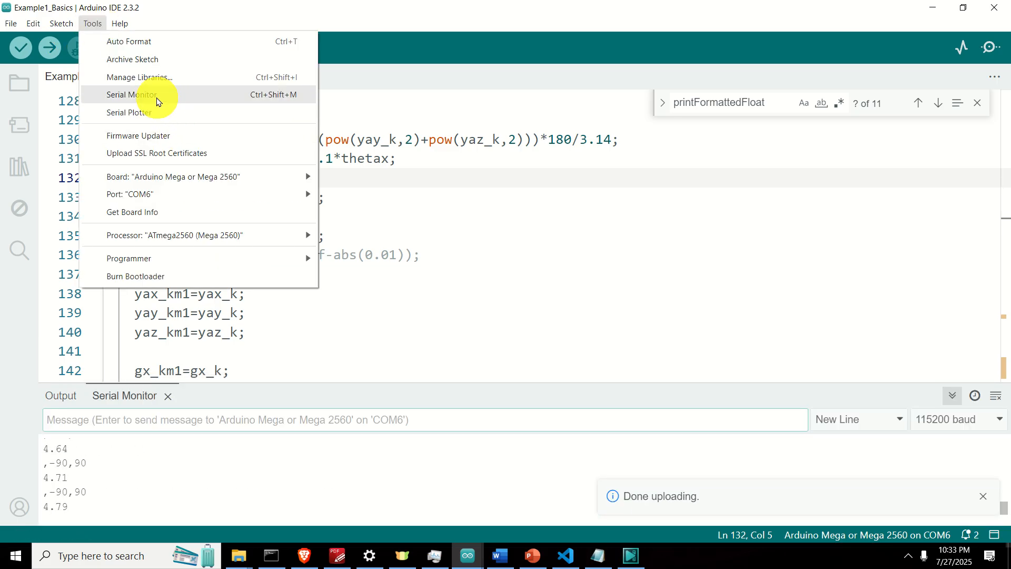
{"action": "mouse_move", "coordinate": [150, 114]}
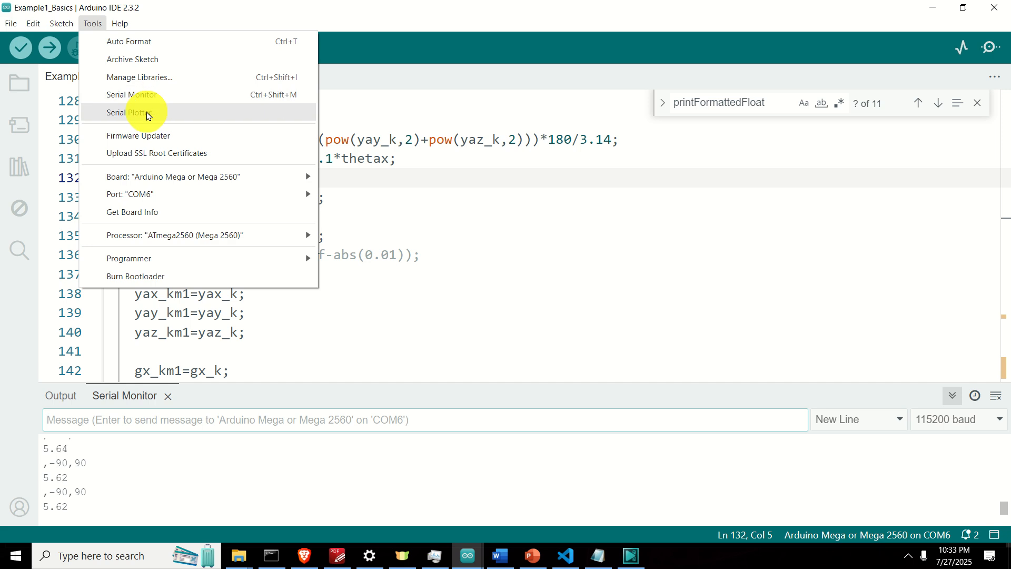
{"action": "left_click", "coordinate": [132, 111]}
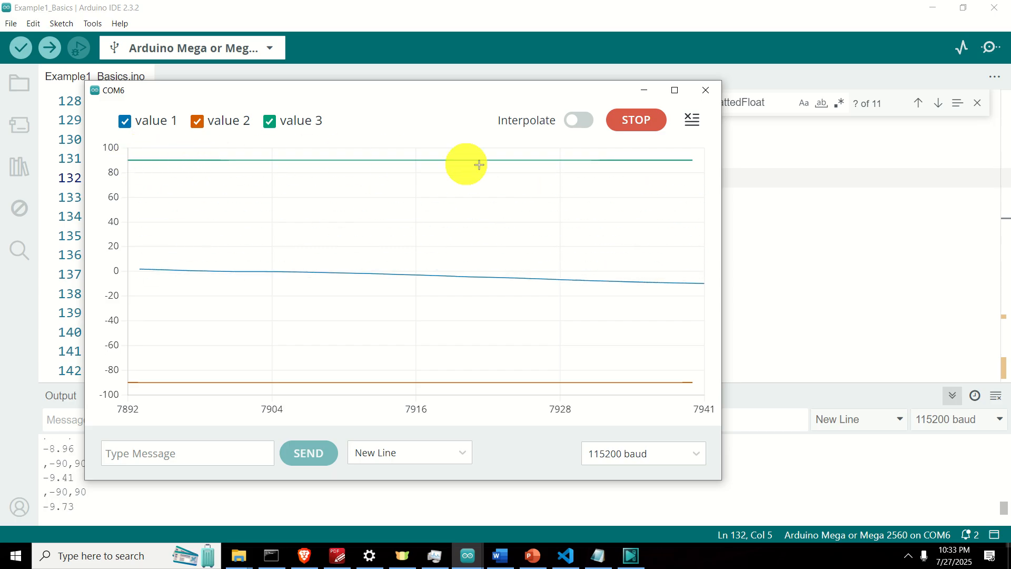
{"action": "mouse_move", "coordinate": [484, 394]}
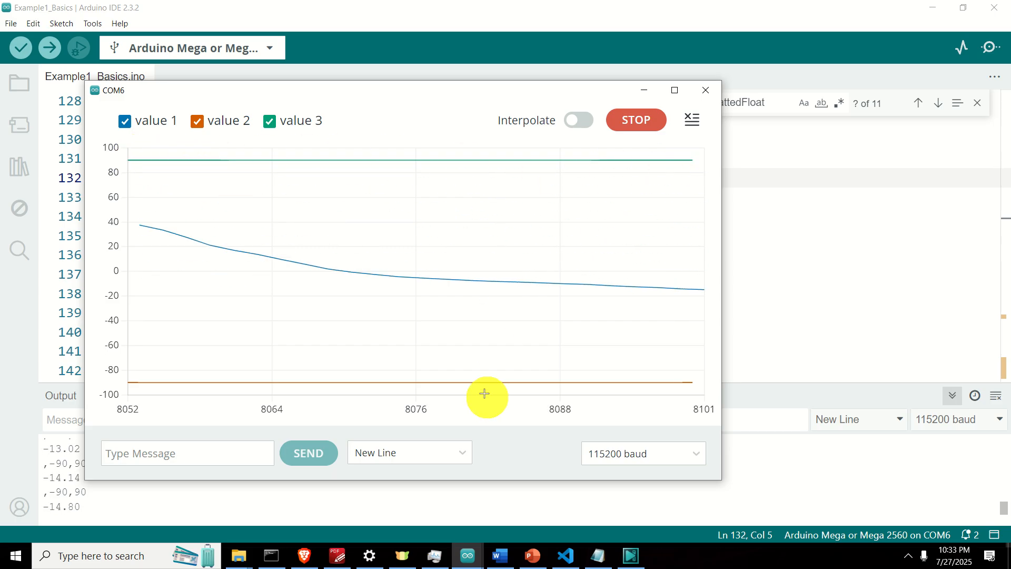